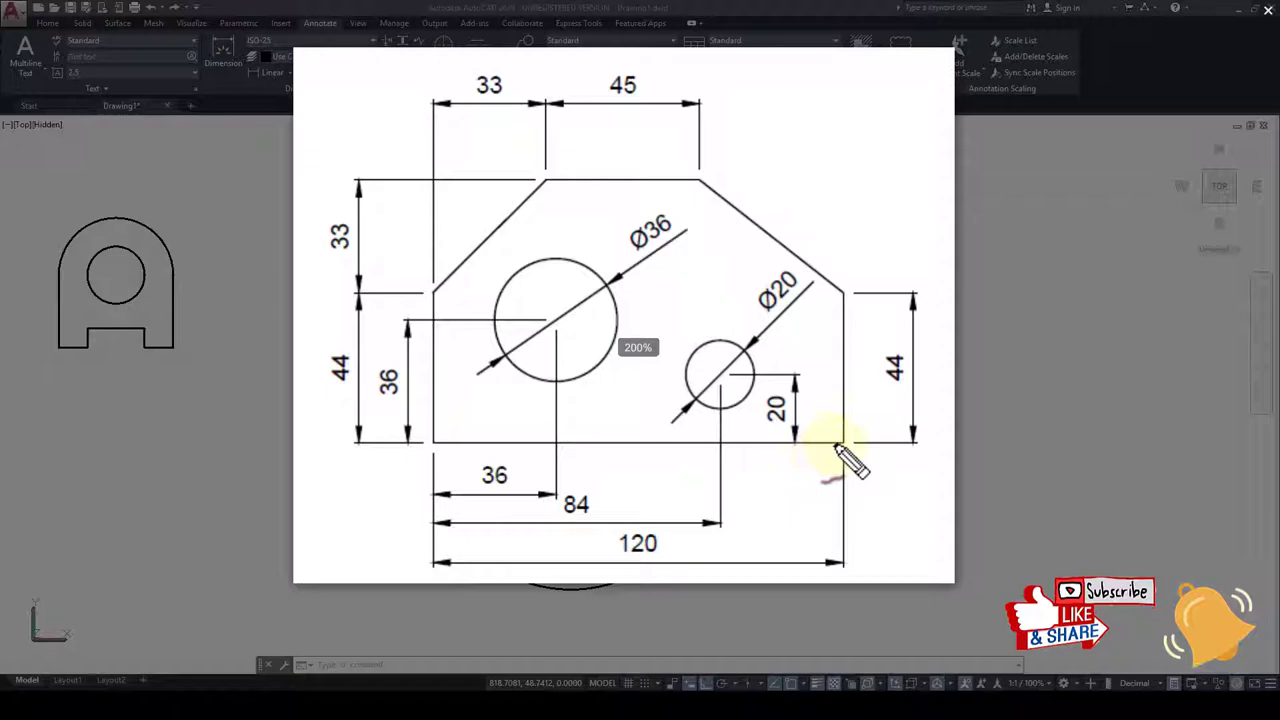
# Draw the outline's 120 bottom edge, 44 left side, 33 top edge and diagonal corner line
pyautogui.moveTo(845, 460); pyautogui.dragTo(460, 320)
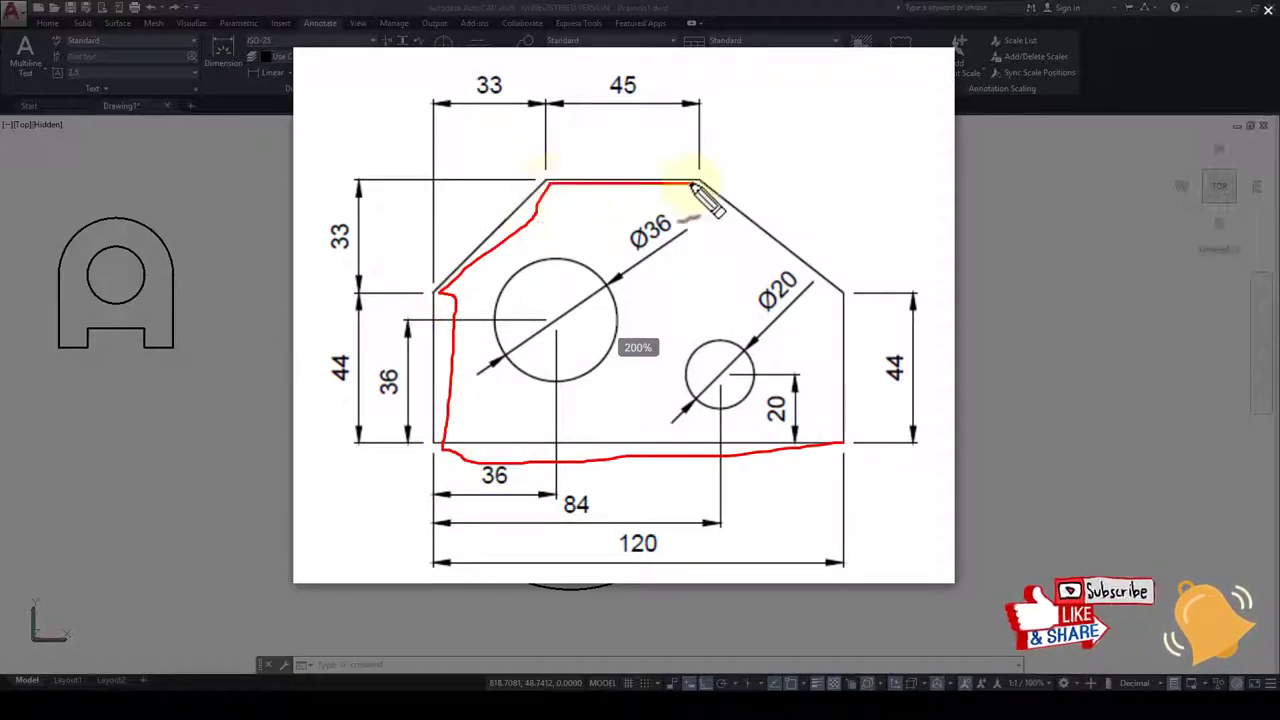
pyautogui.moveTo(700, 185); pyautogui.dragTo(875, 470)
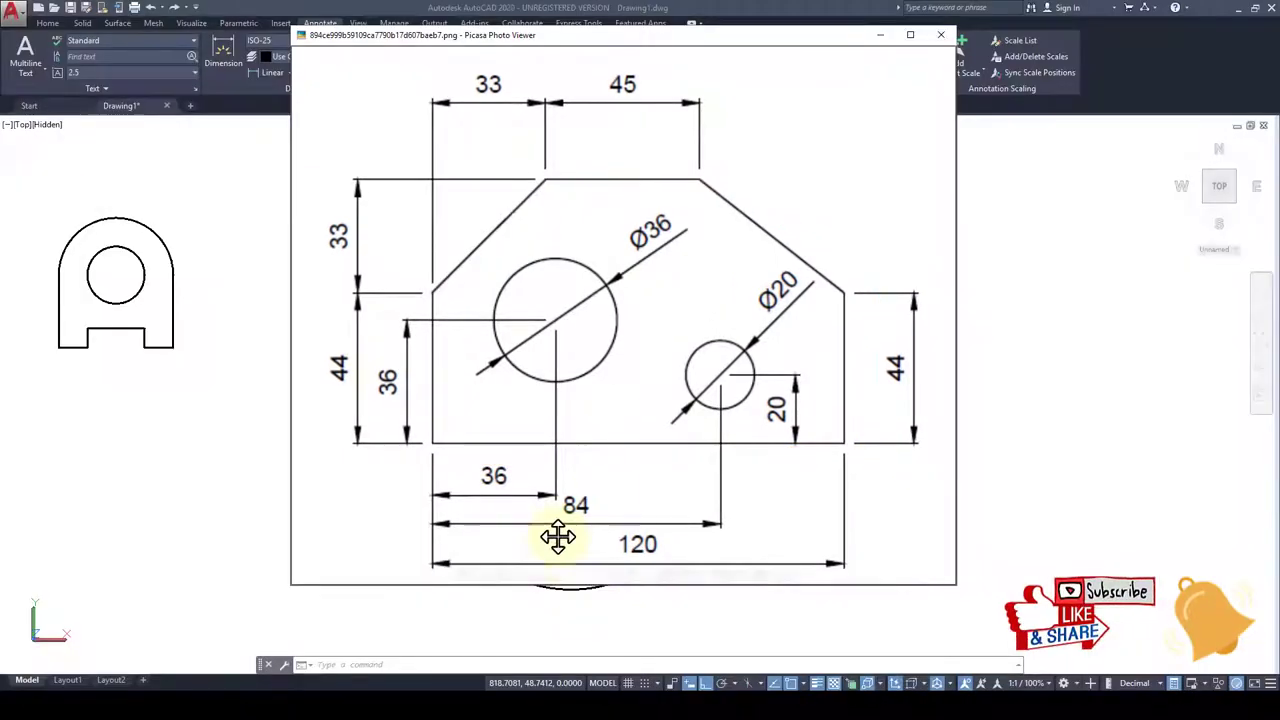
pyautogui.click(940, 35)
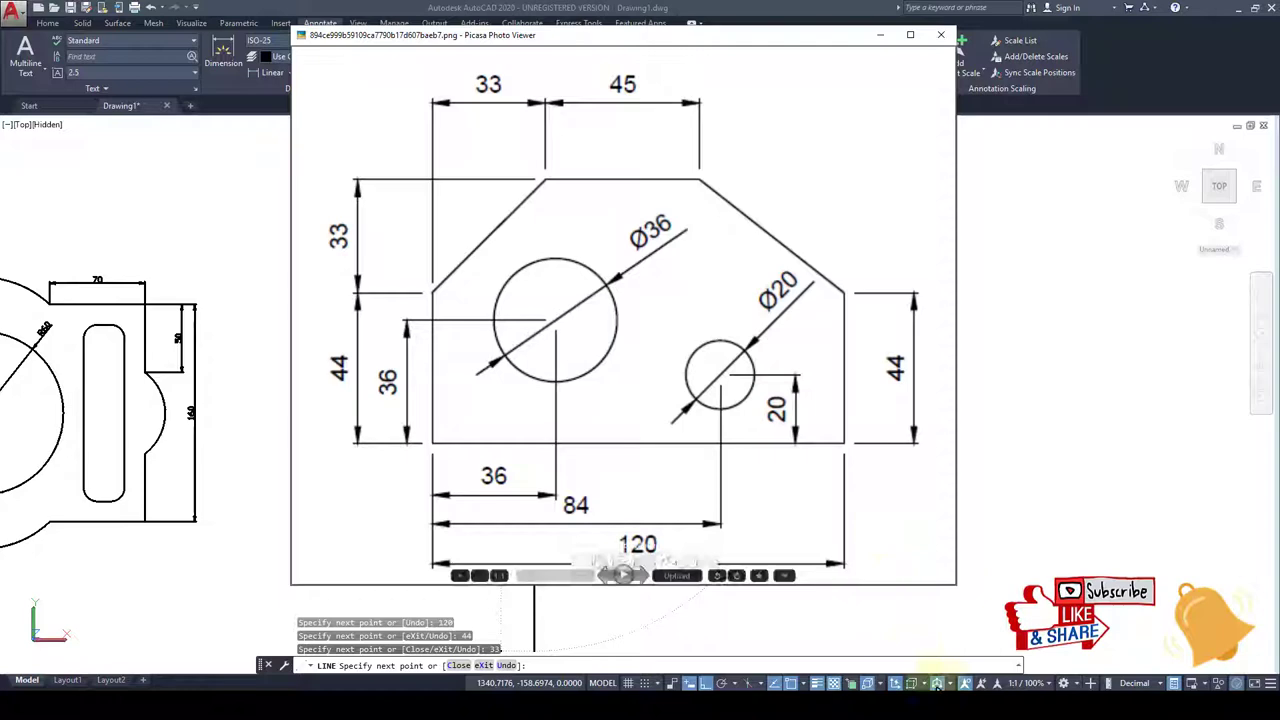
pyautogui.click(940, 34)
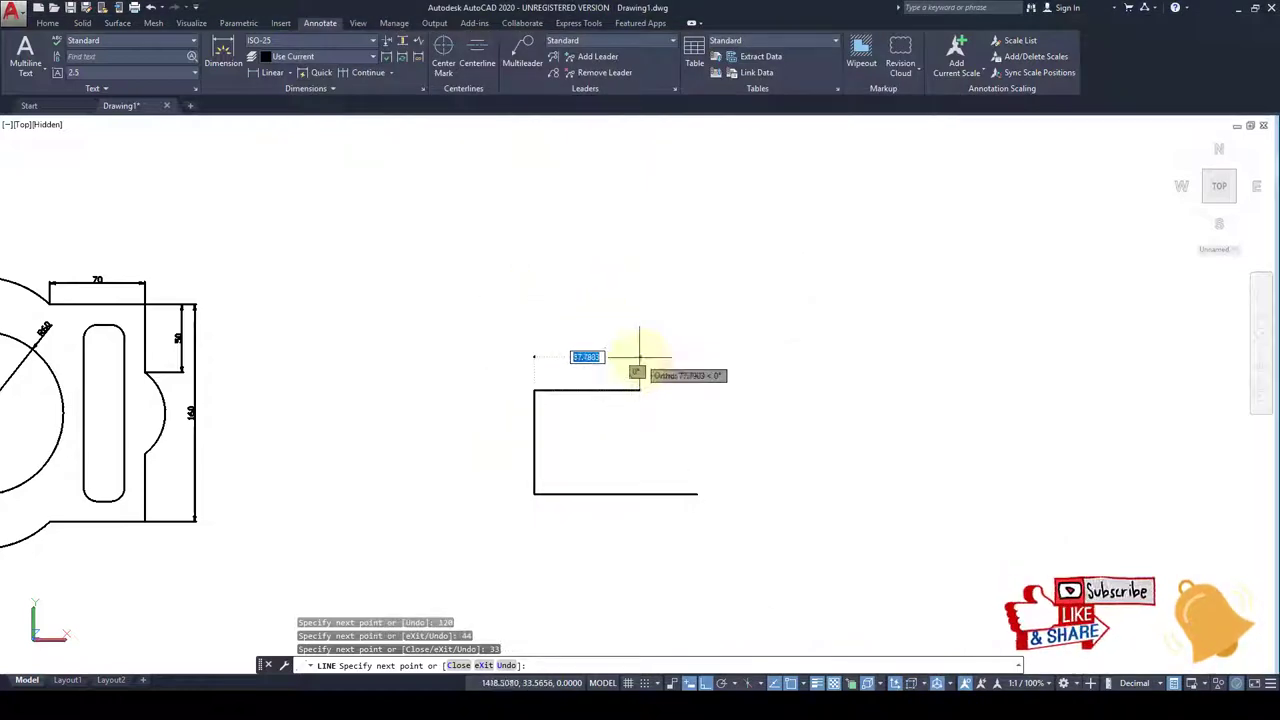
pyautogui.write('49')
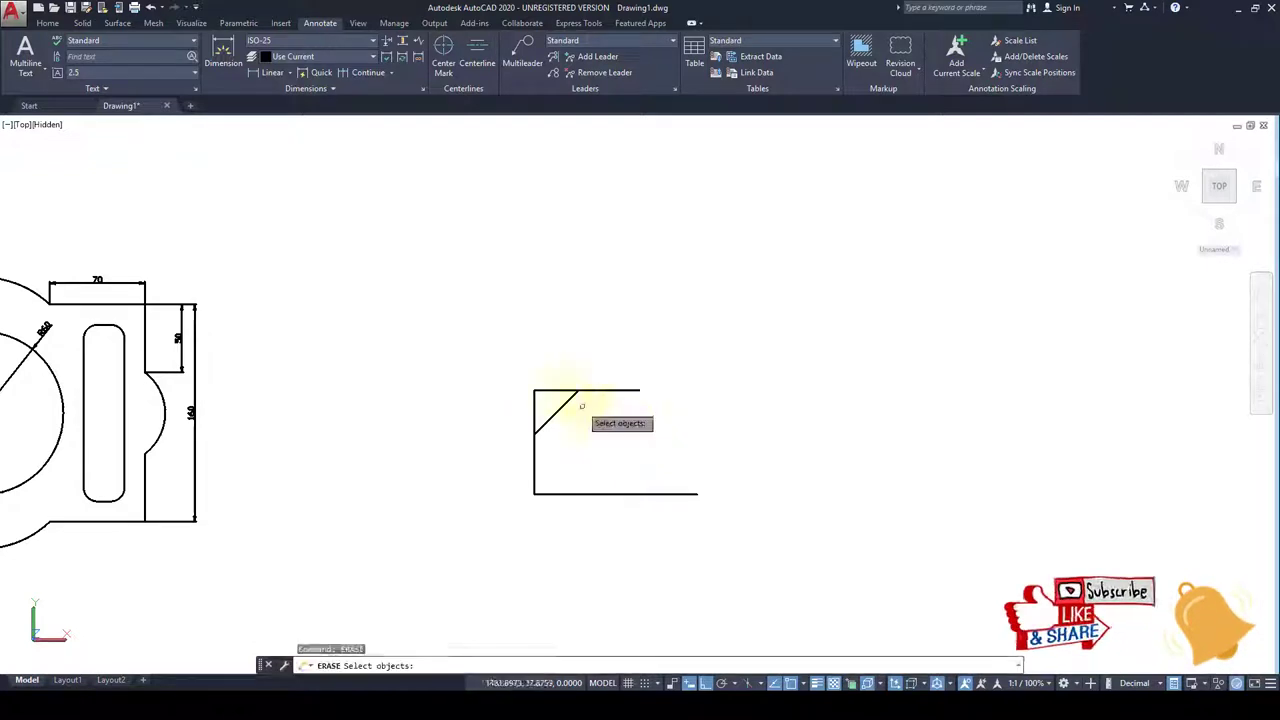
# Erase the mistaken outline line and bring up the Picasa reference image
pyautogui.click(558, 410)
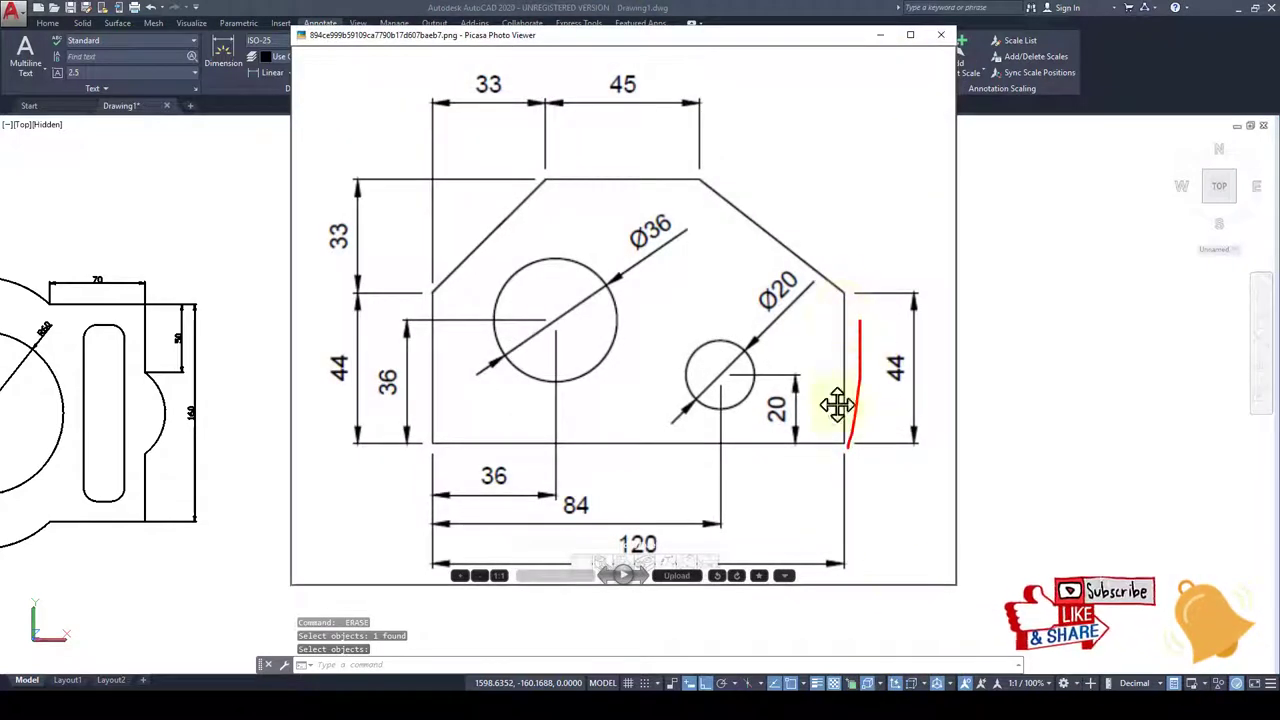
pyautogui.click(940, 35)
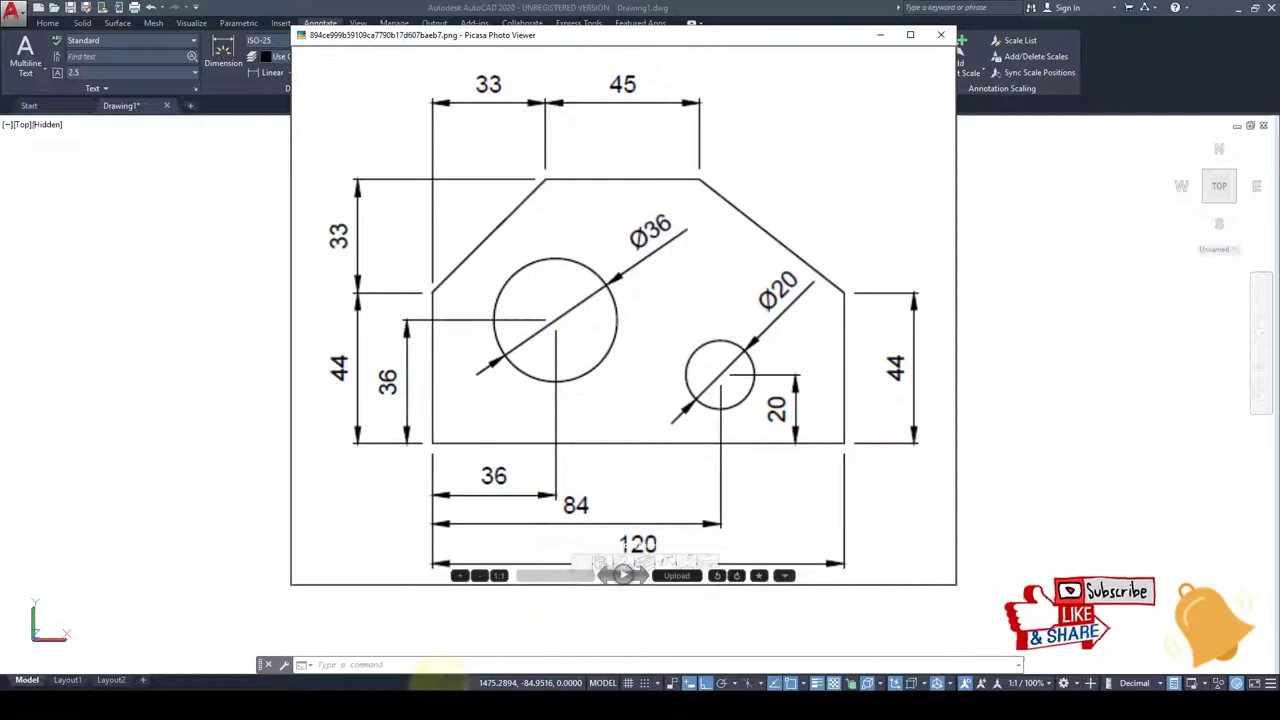
# Redraw the outline with its chamfers, draw the large circle, and add guide lines for the small hole
pyautogui.click(940, 35)
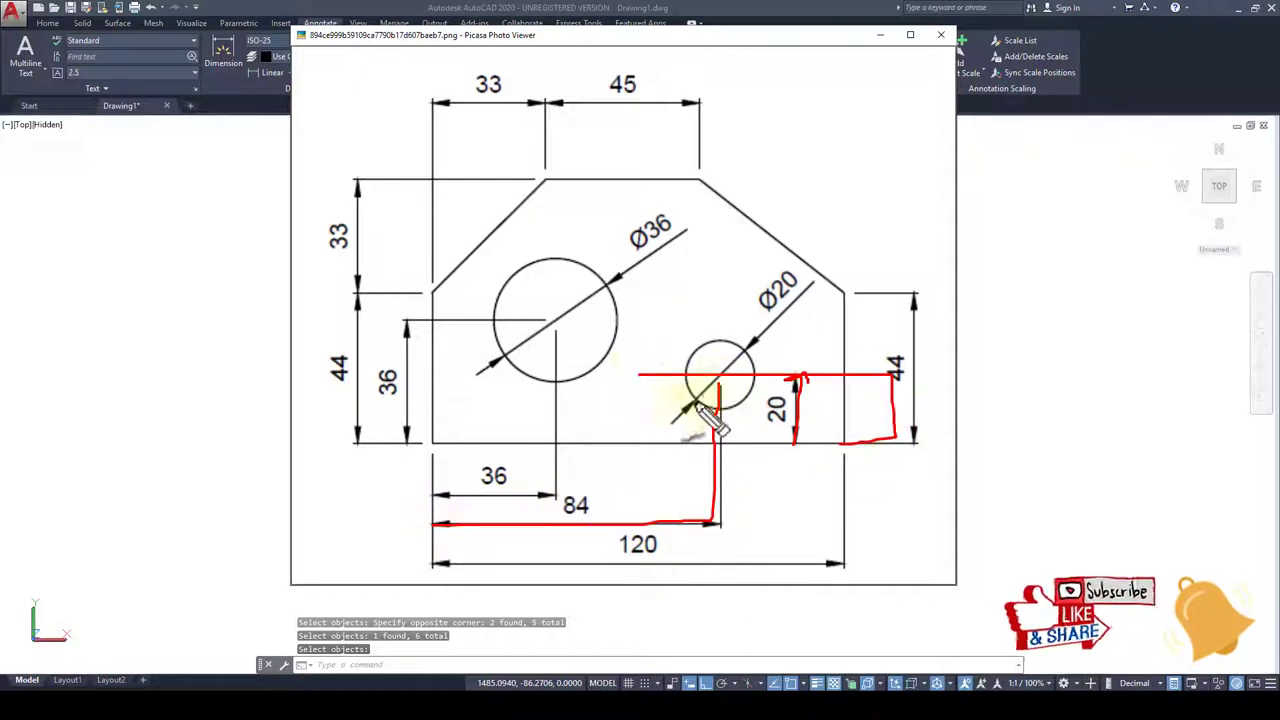
pyautogui.click(940, 35)
pyautogui.write('u')
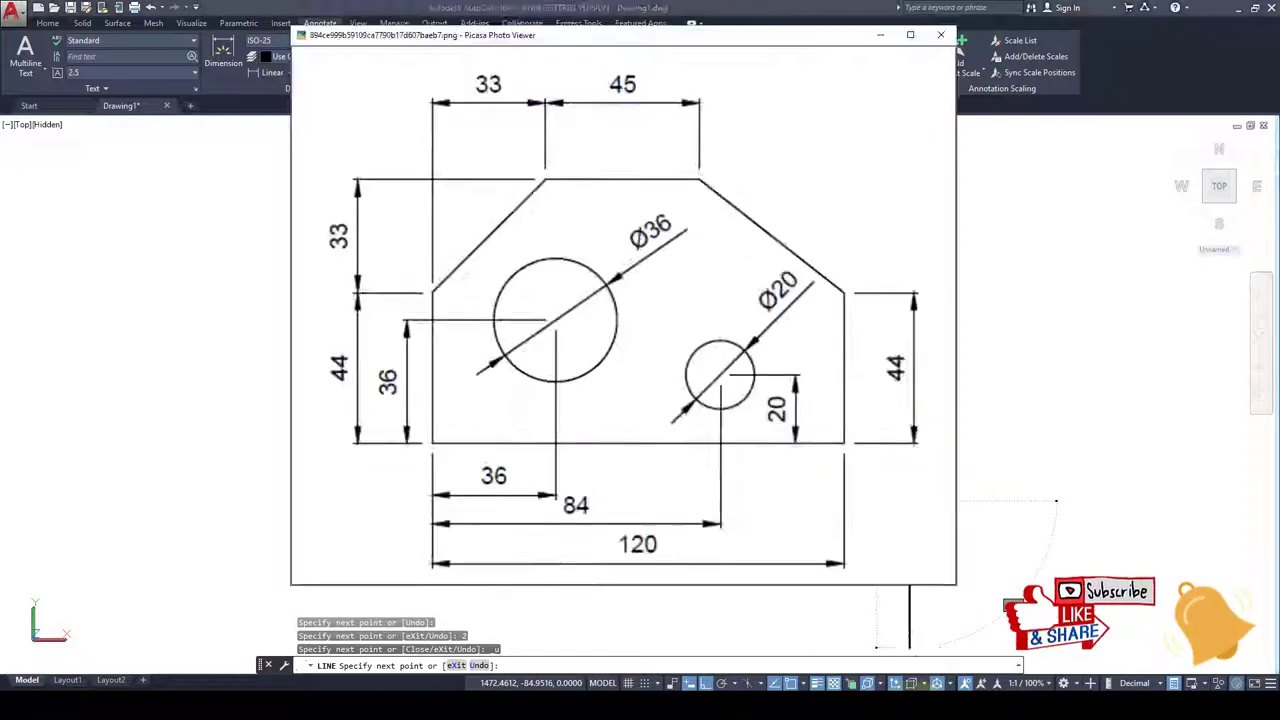
pyautogui.click(940, 35)
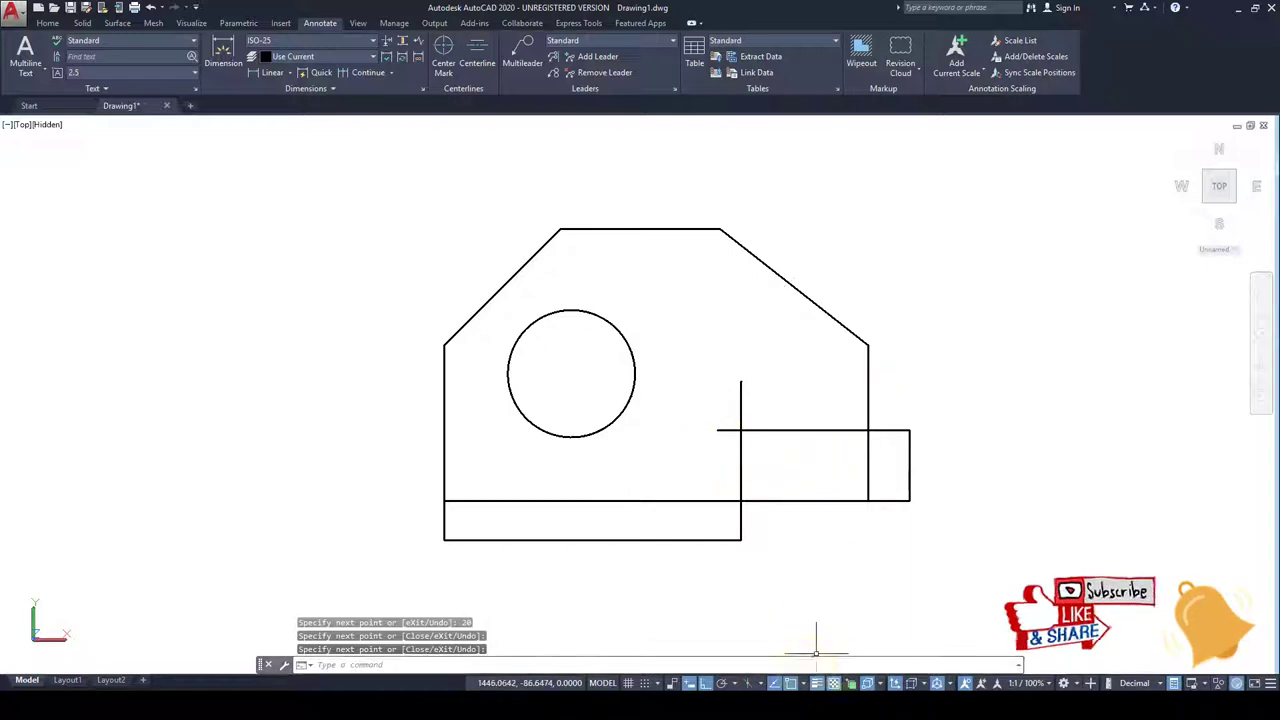
pyautogui.moveTo(810, 456)
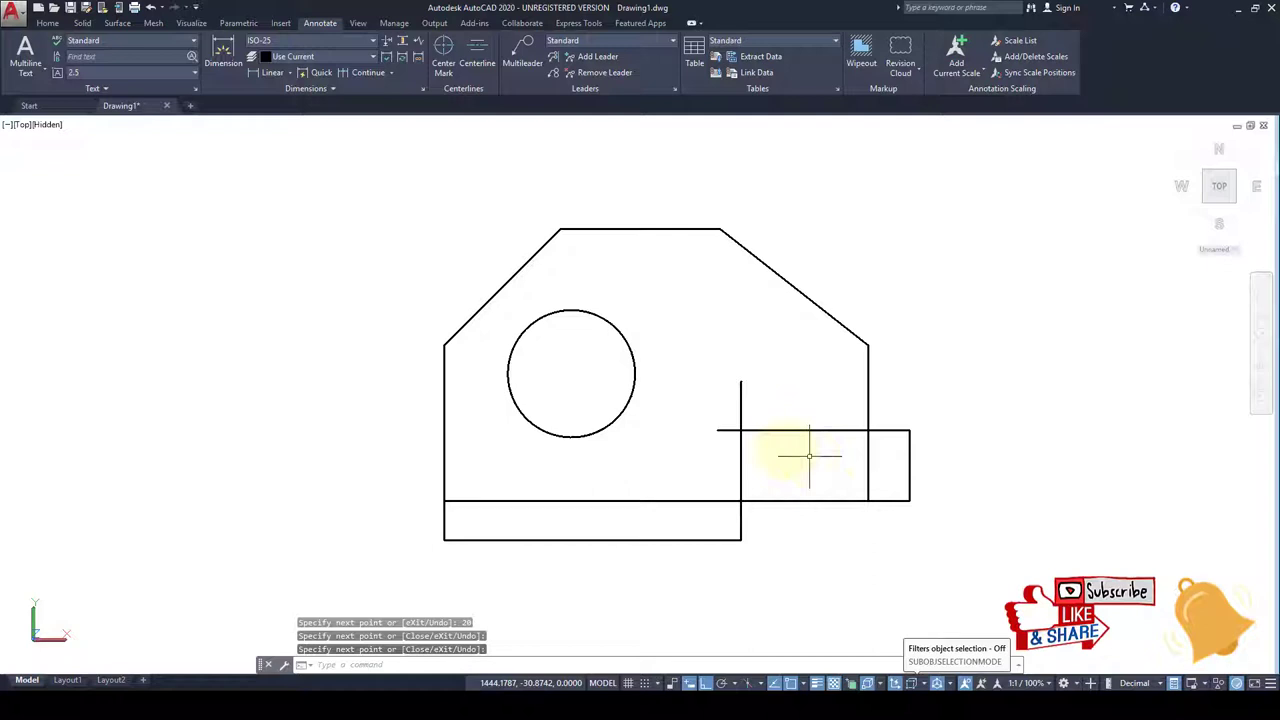
# Draw the radius 10 hole, erase its guide lines, and dimension the left side 33 and 44
pyautogui.write('10')
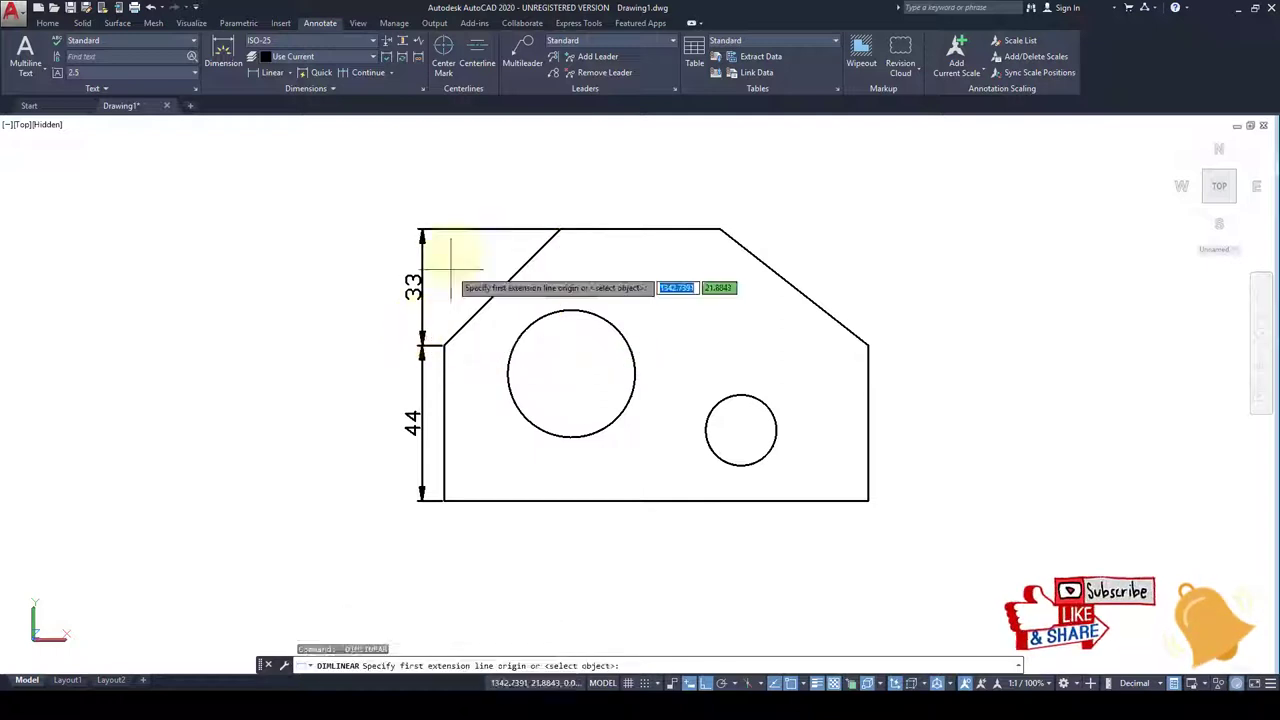
# Add linear dimensions 33, 45, 120, 36 and 84, then start the Ø36 diameter
pyautogui.click(558, 222)
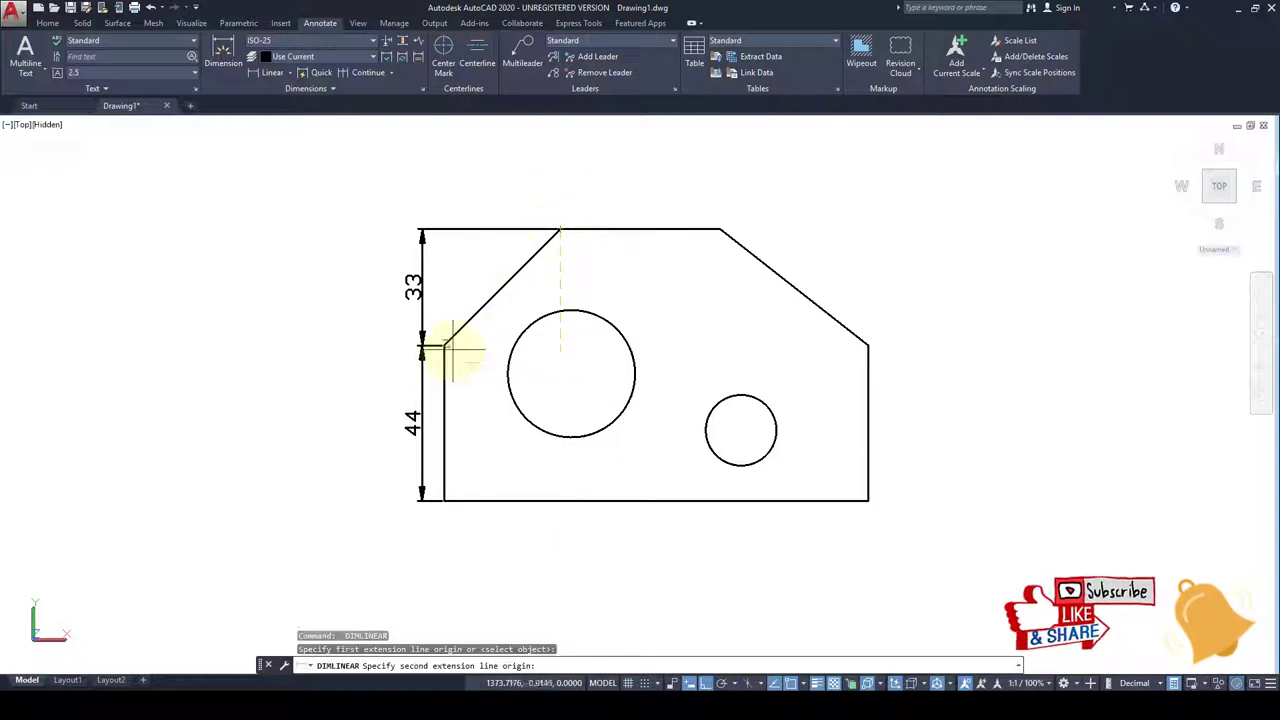
pyautogui.click(560, 232)
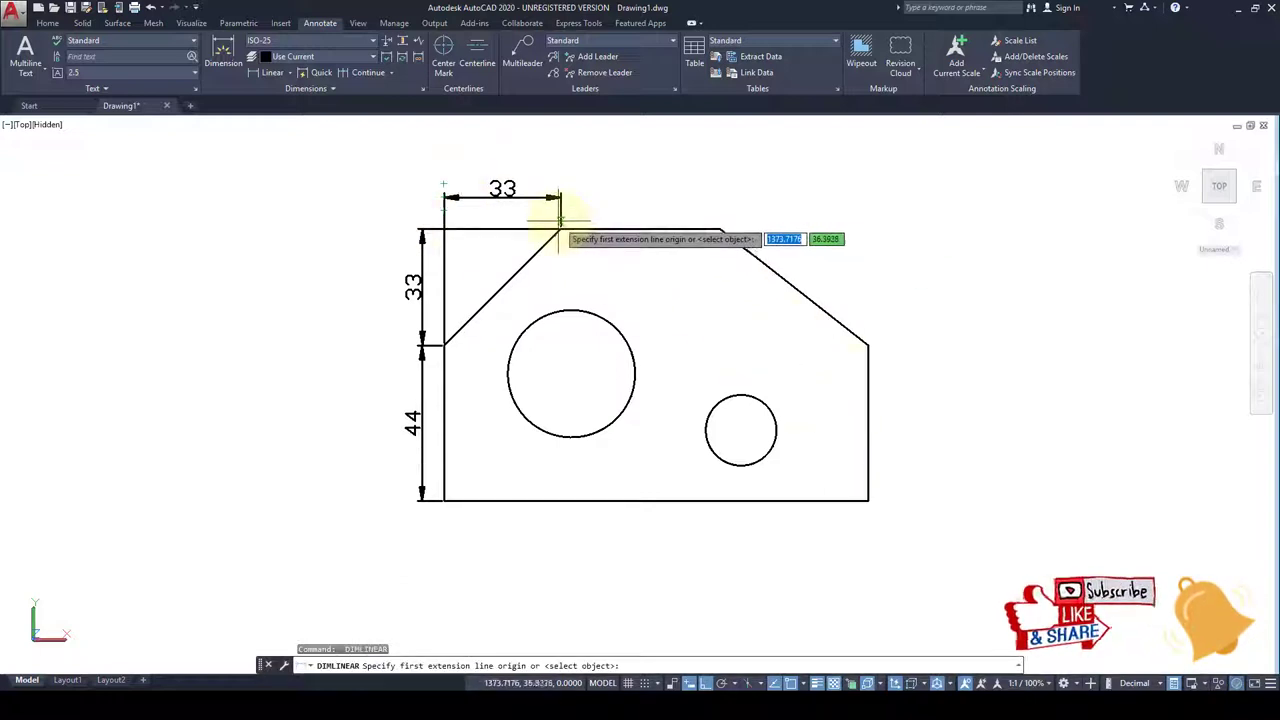
pyautogui.click(713, 195)
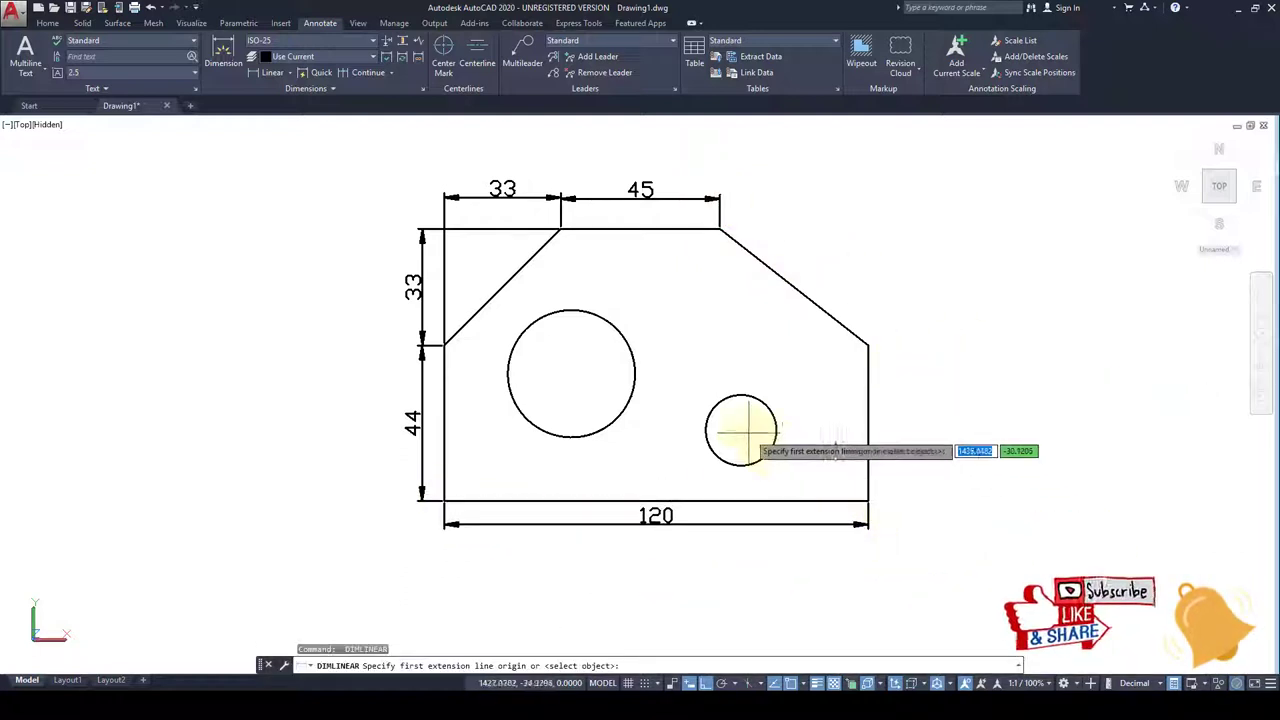
pyautogui.click(740, 430)
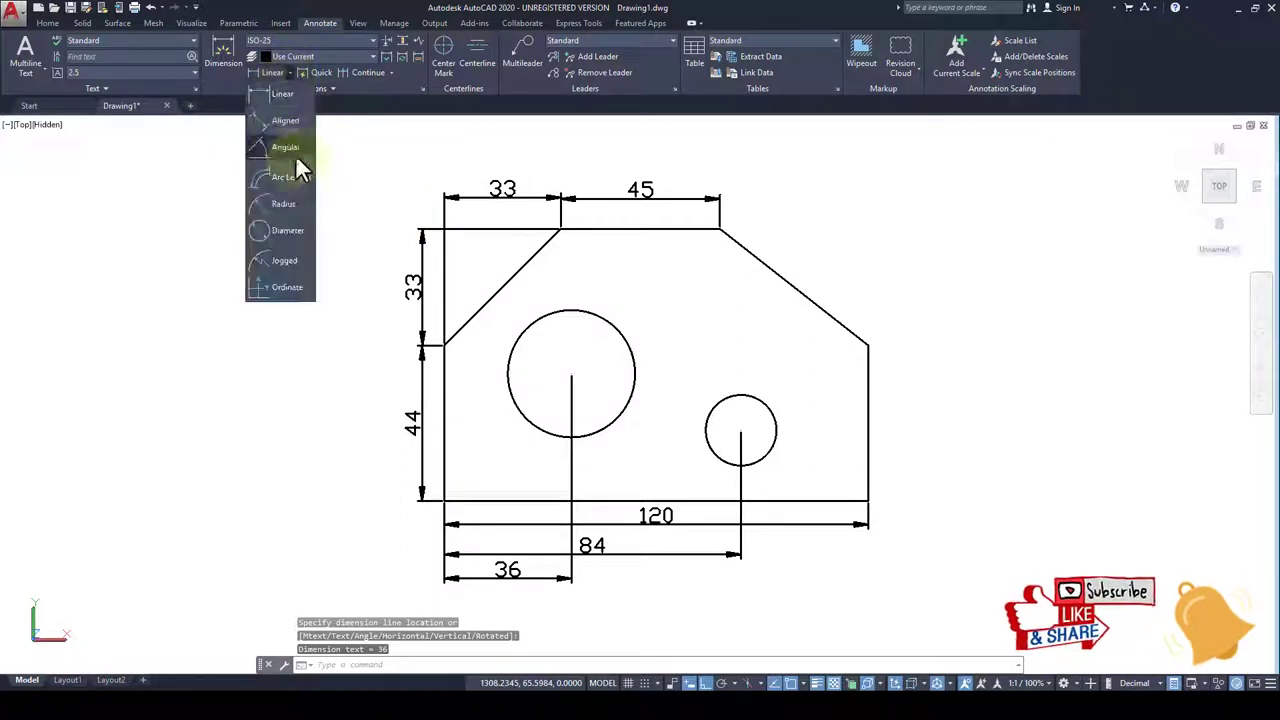
pyautogui.click(288, 230)
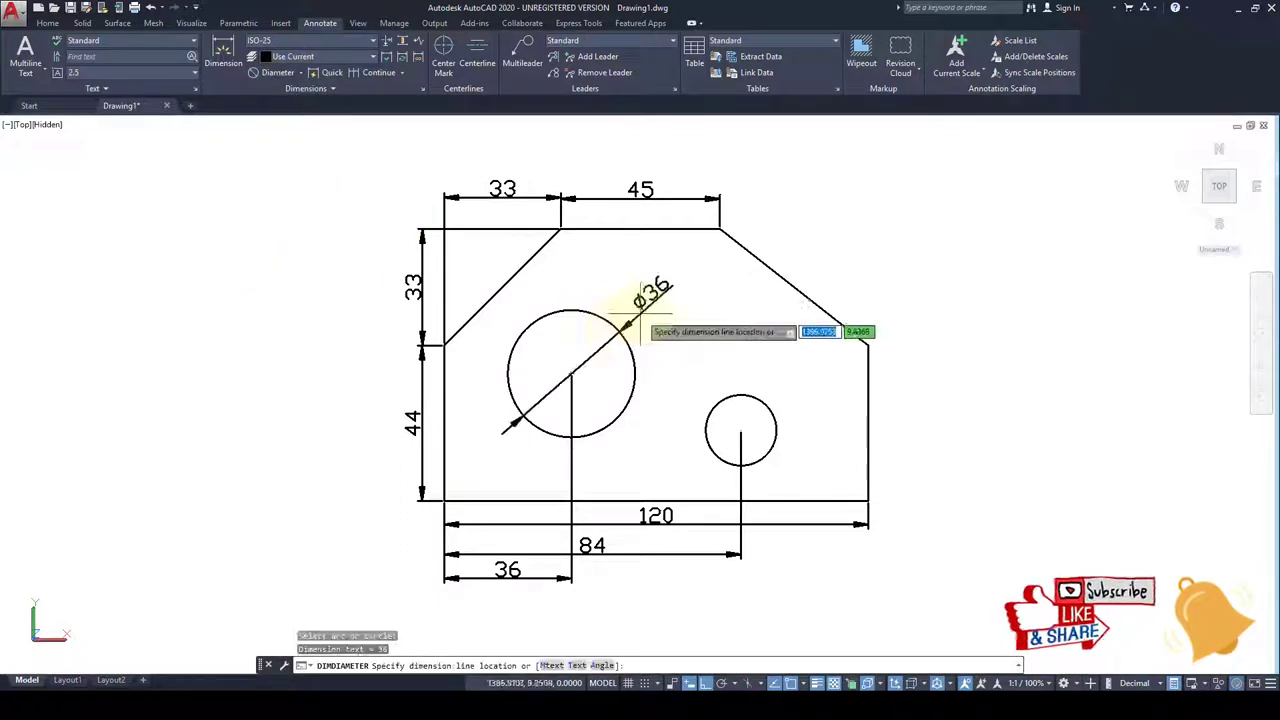